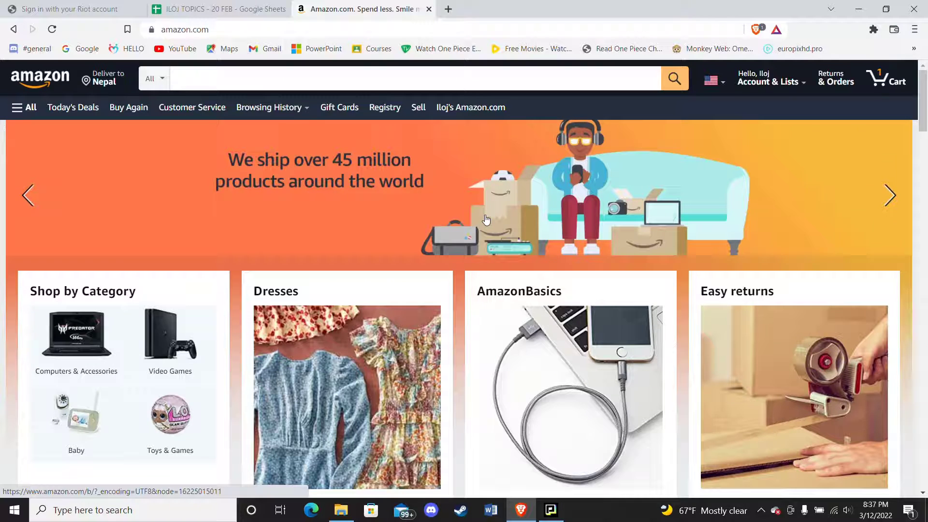
Step: Reach the Change Language & Currency settings page via the US flag by the search bar
click(713, 81)
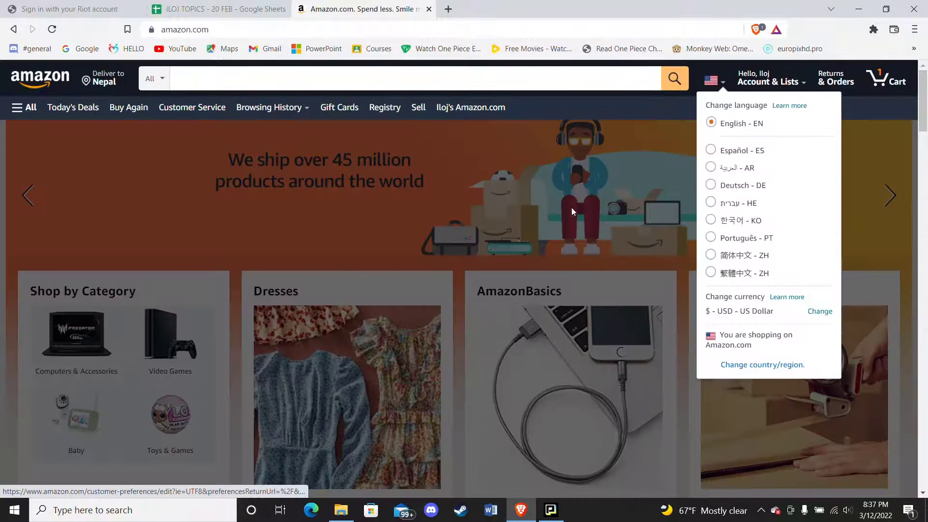
click(698, 107)
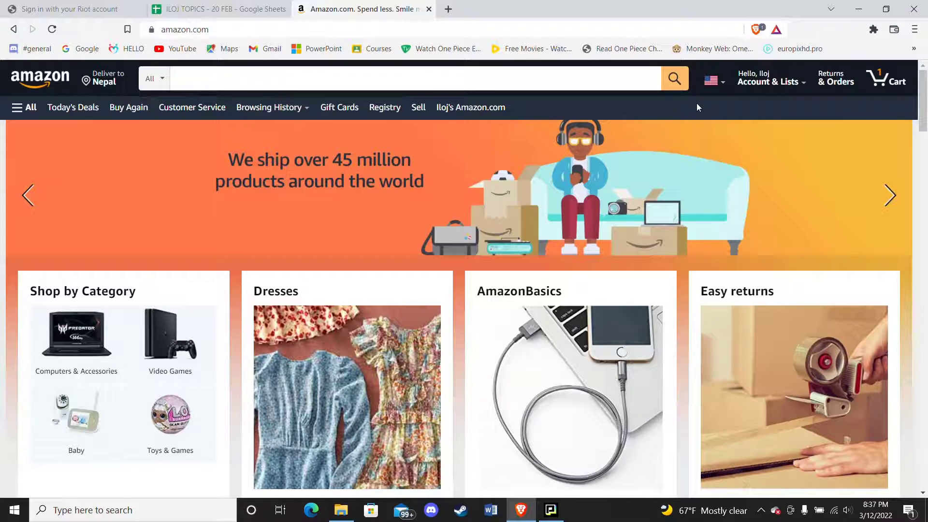
click(712, 81)
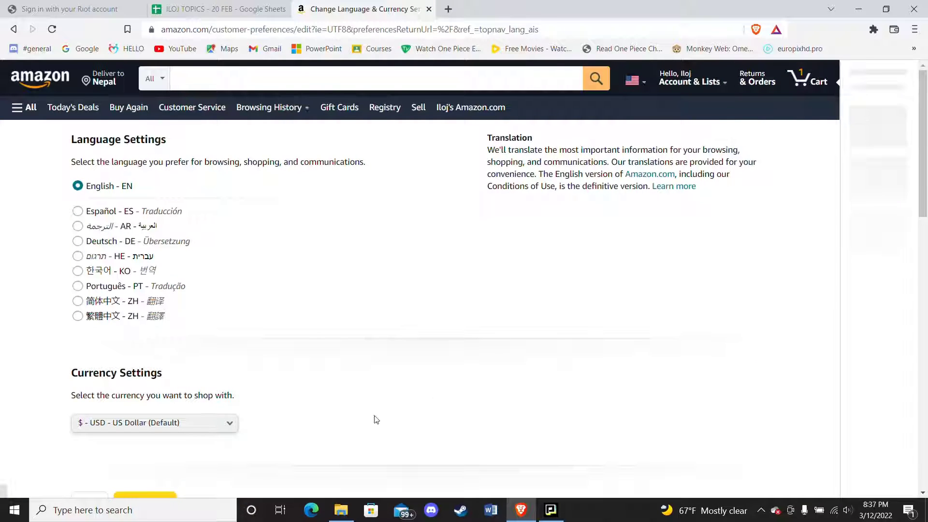
click(77, 315)
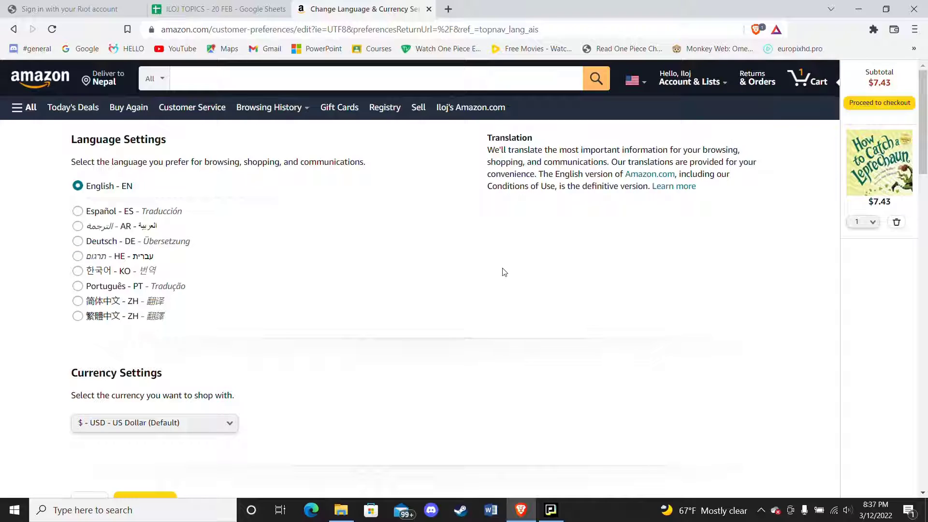
click(77, 287)
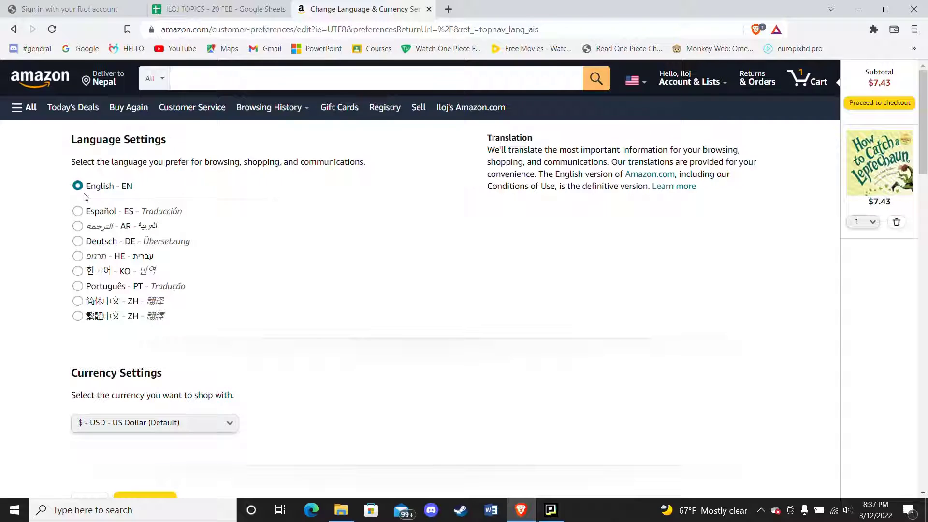
mouse_move(22, 147)
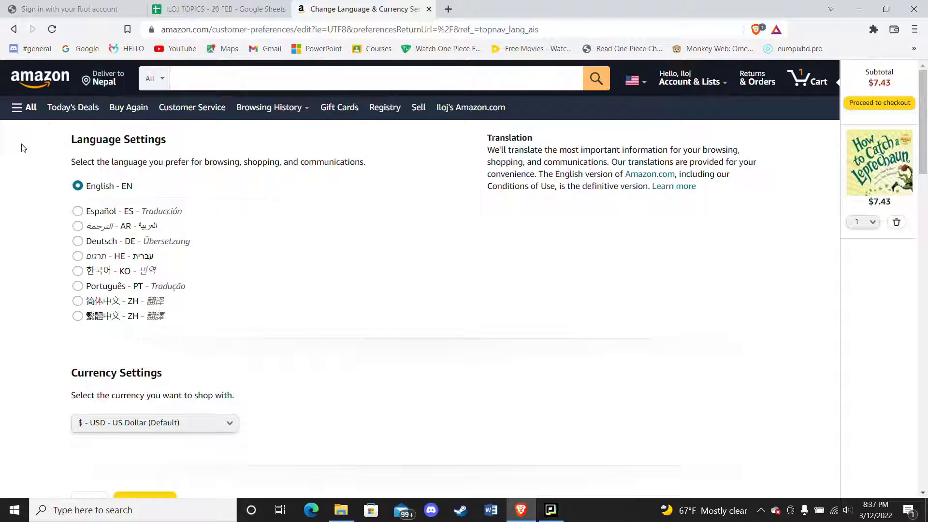
Step: Select Español - ES as the site language and save changes, keeping US Dollar currency
click(77, 211)
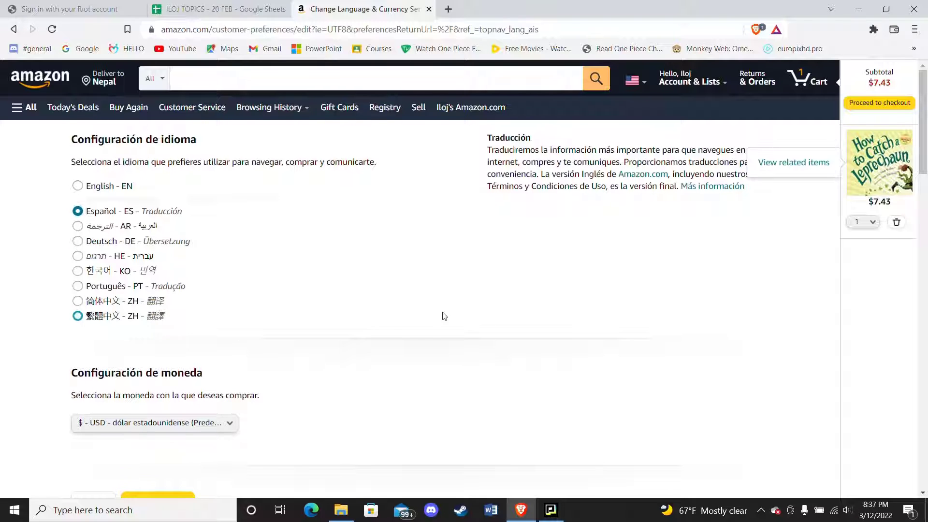
click(77, 301)
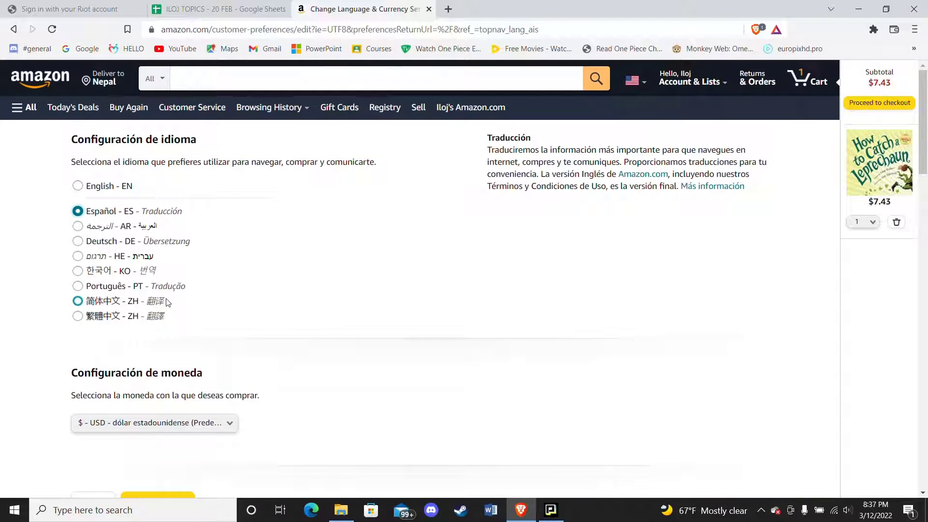
scroll(down, 3)
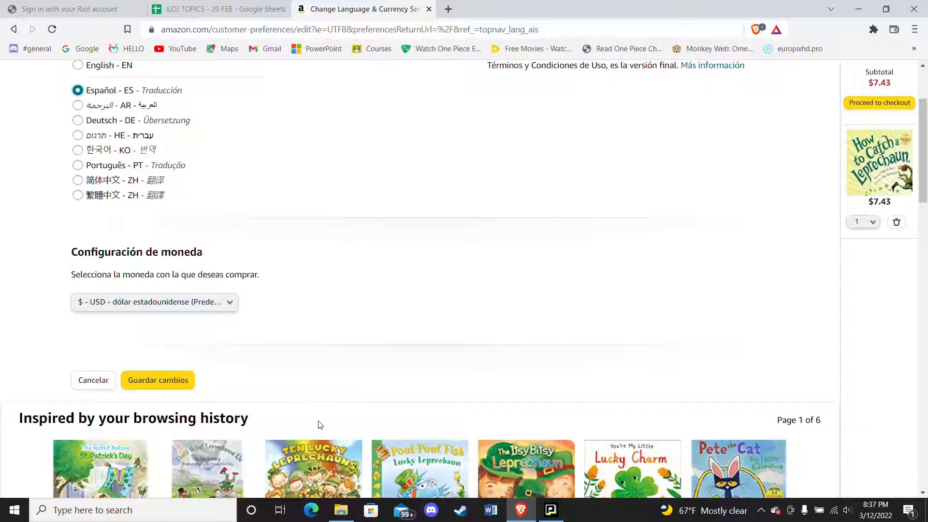
mouse_move(158, 380)
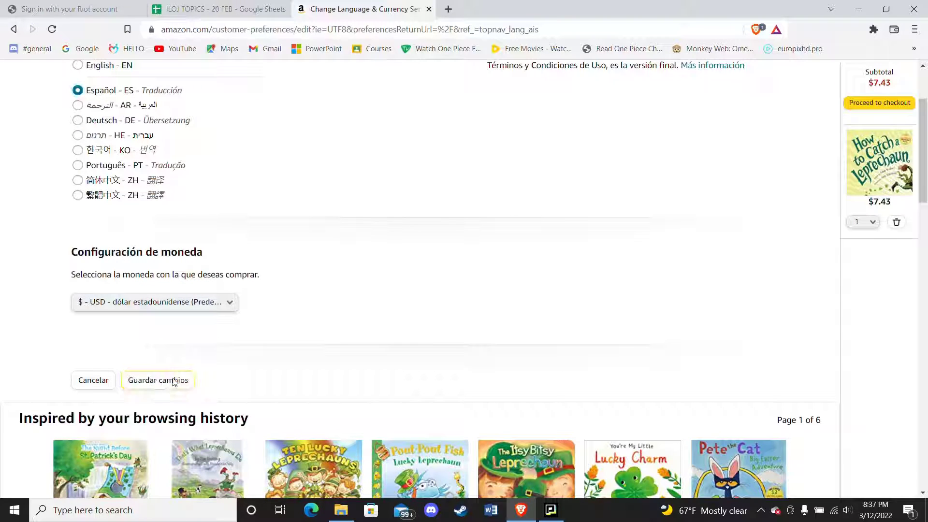
click(158, 380)
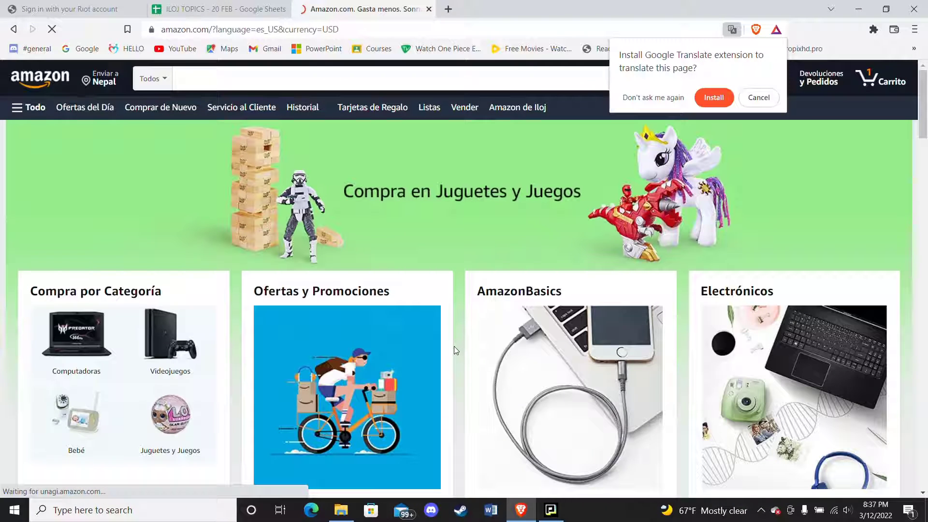